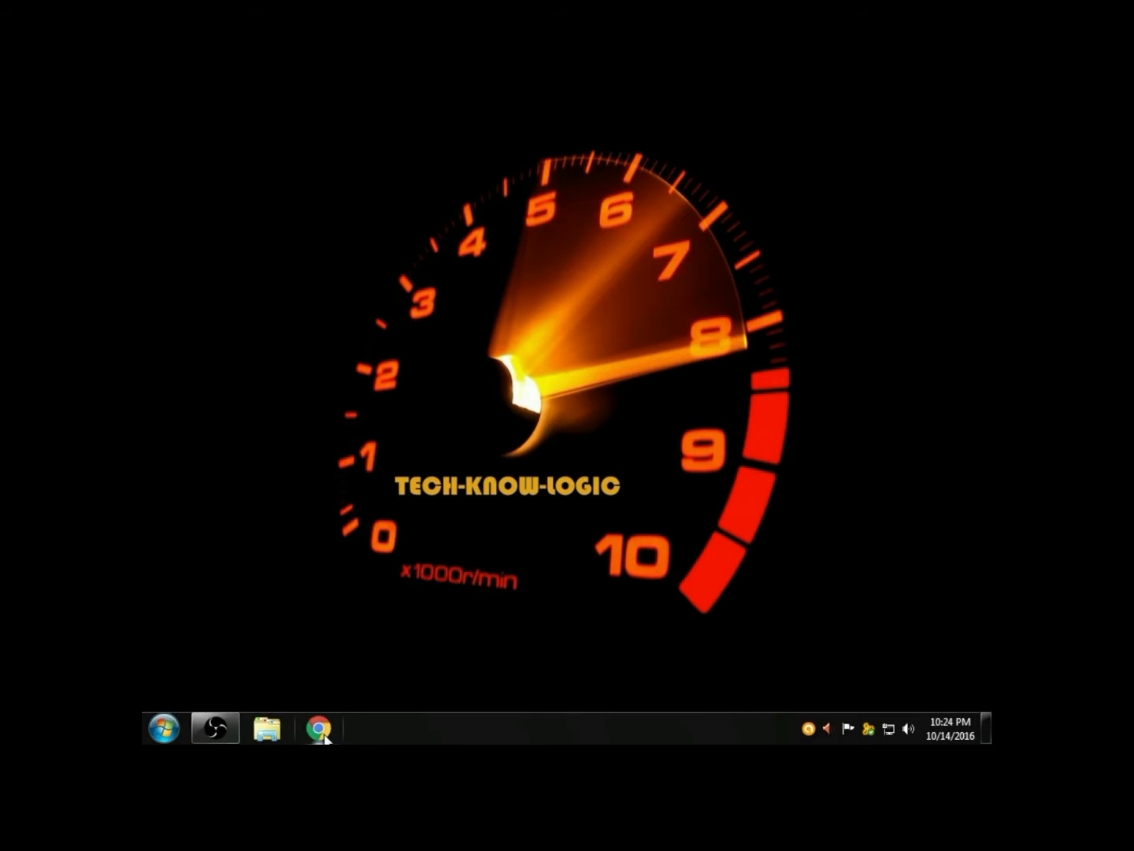
# Launch Google Chrome from the taskbar onto the Windows 7 Download site
pyautogui.click(318, 728)
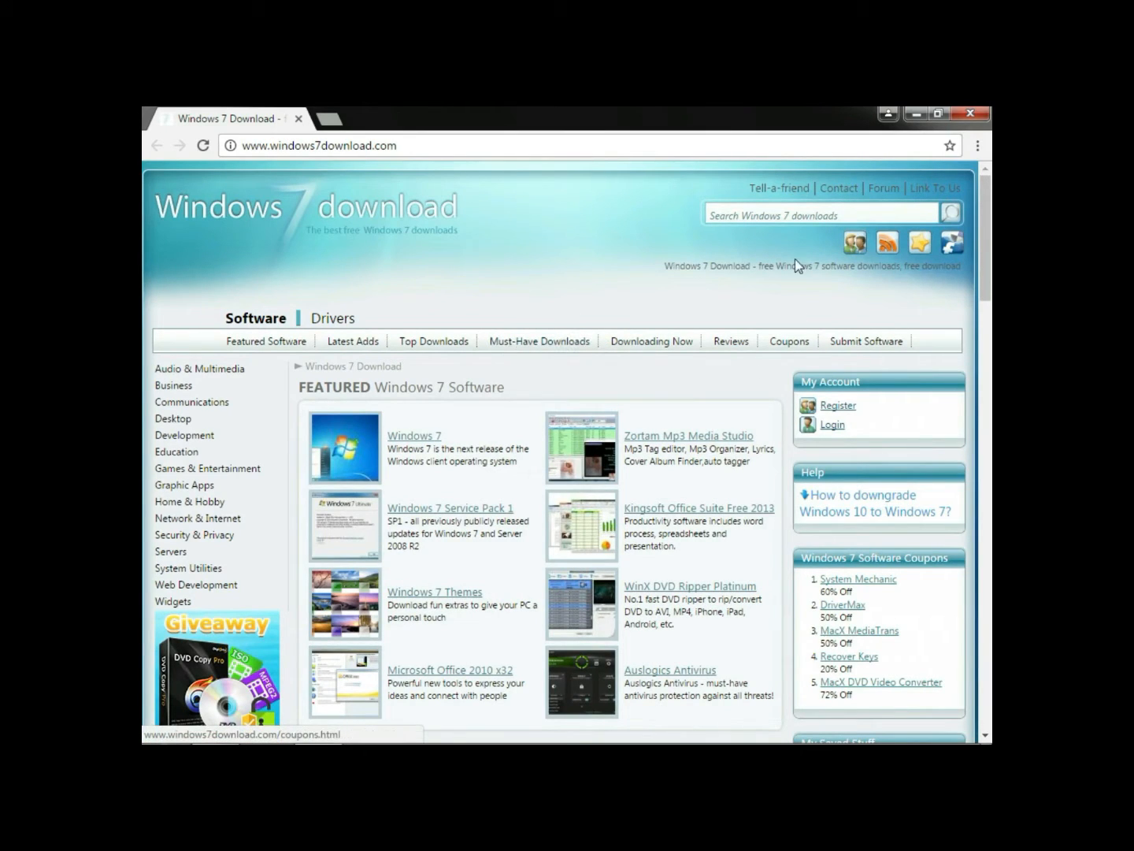
# Search the site for 'turbo c' and start downloading Turbo C++ 3.0 as turboc.zip
pyautogui.click(819, 214)
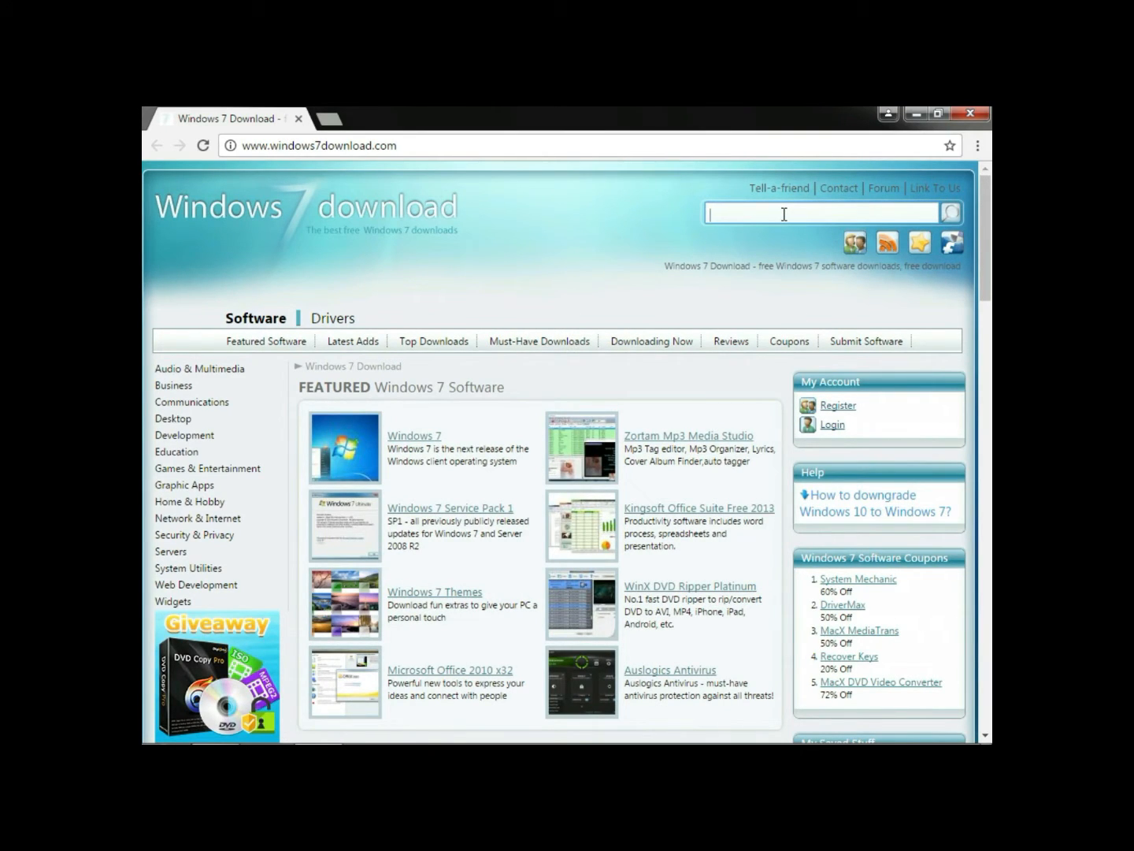
pyautogui.write('turbo c')
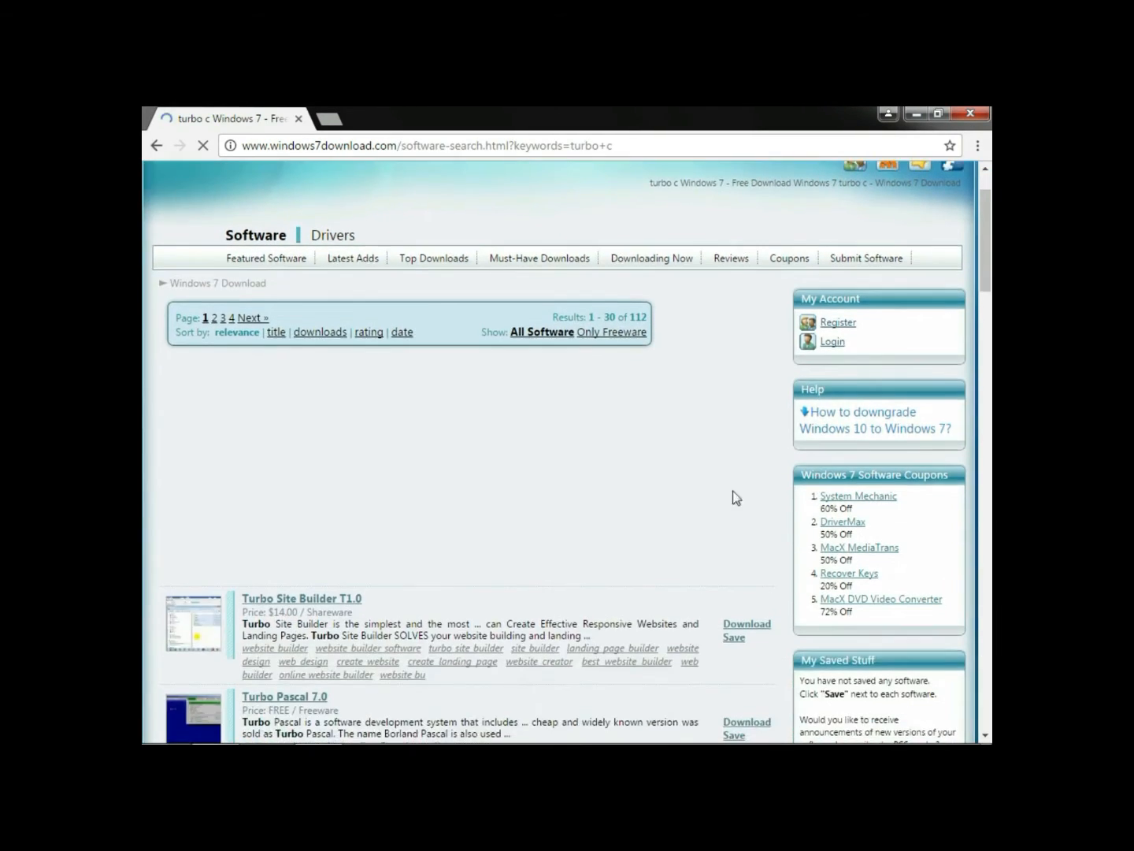
pyautogui.scroll(-3)
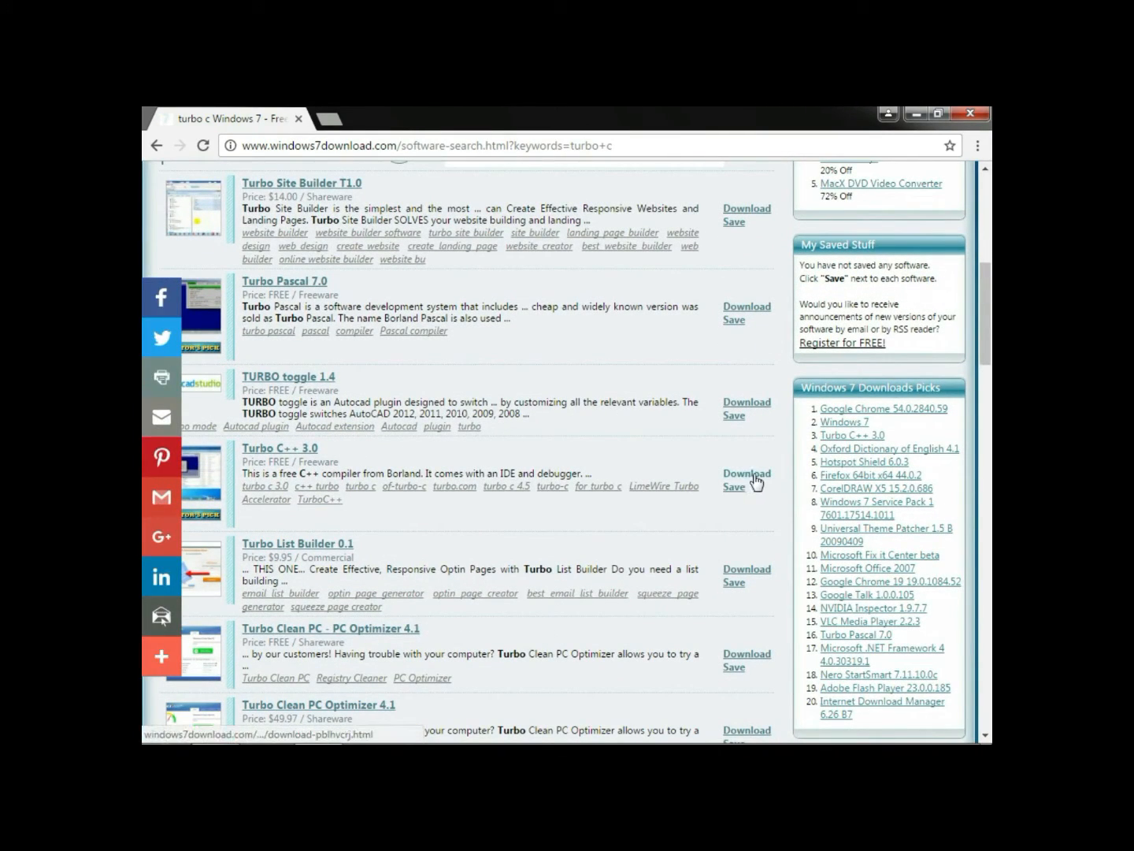
pyautogui.click(746, 473)
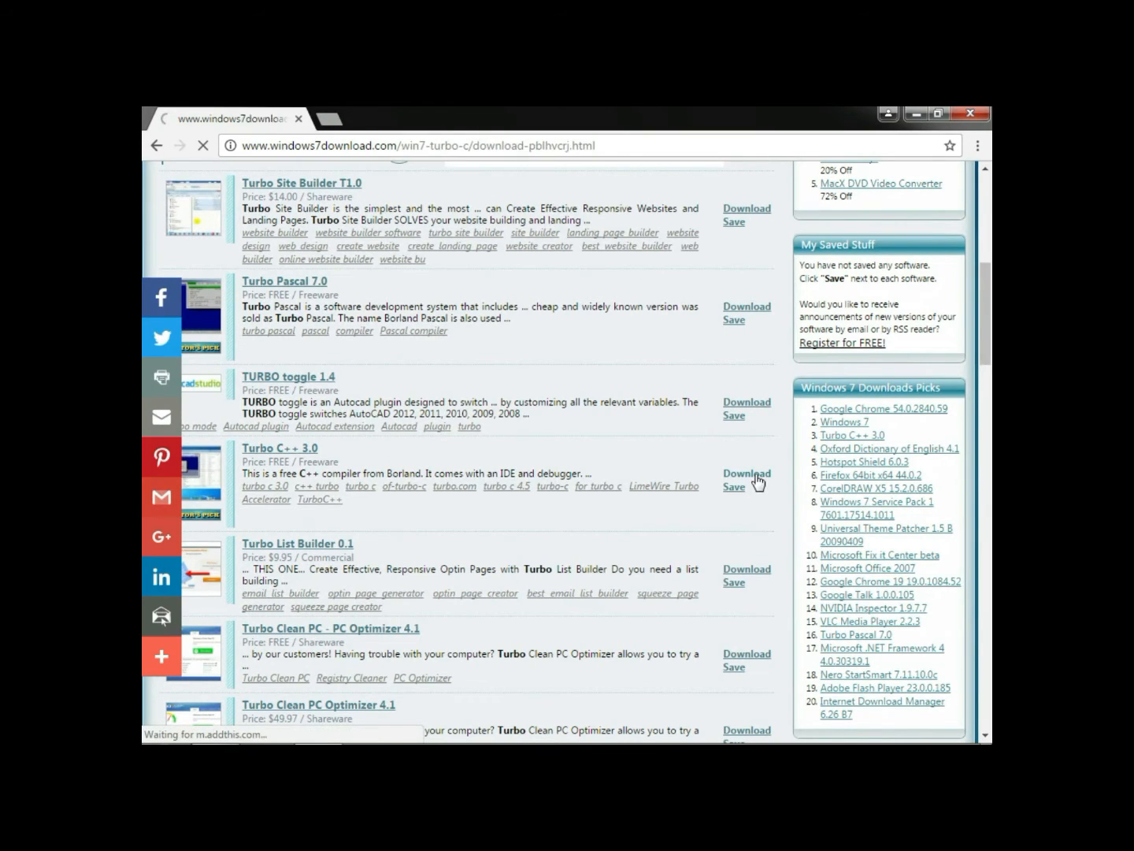
pyautogui.click(747, 473)
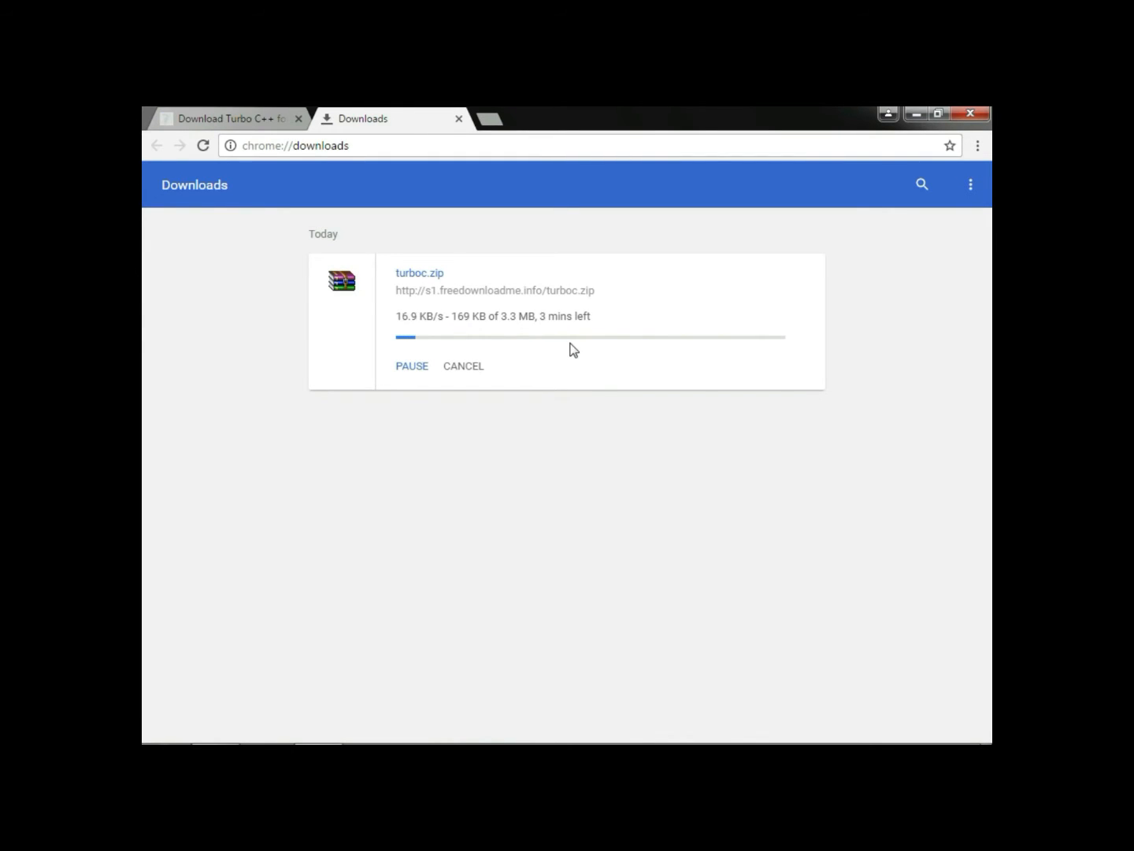
pyautogui.moveTo(526, 480)
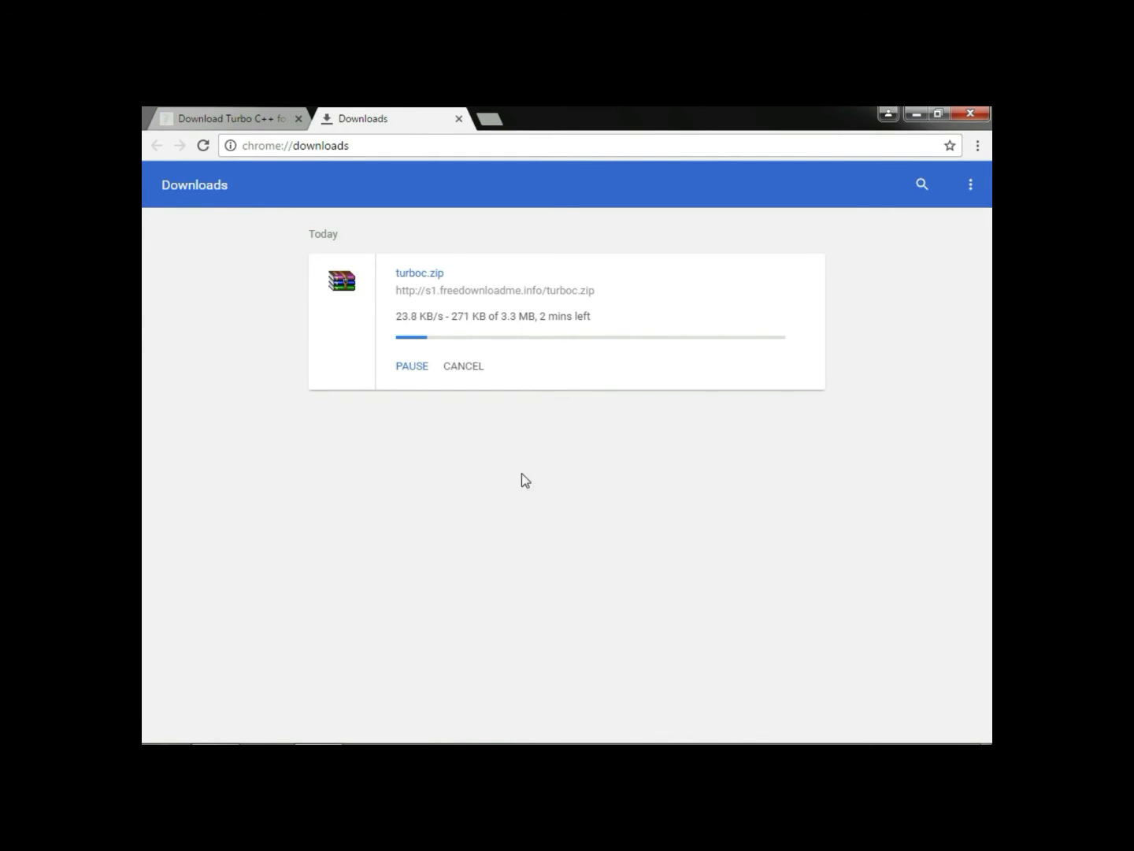
pyautogui.moveTo(340, 523)
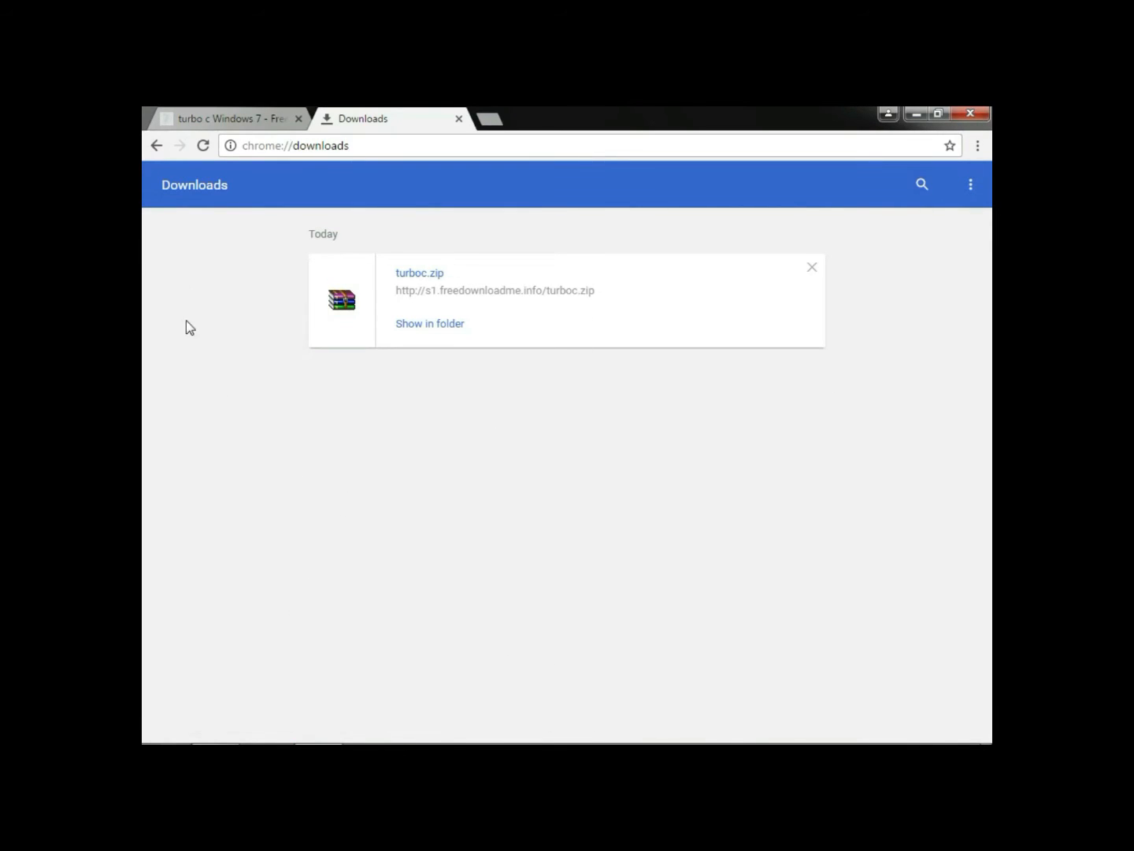
pyautogui.moveTo(435, 350)
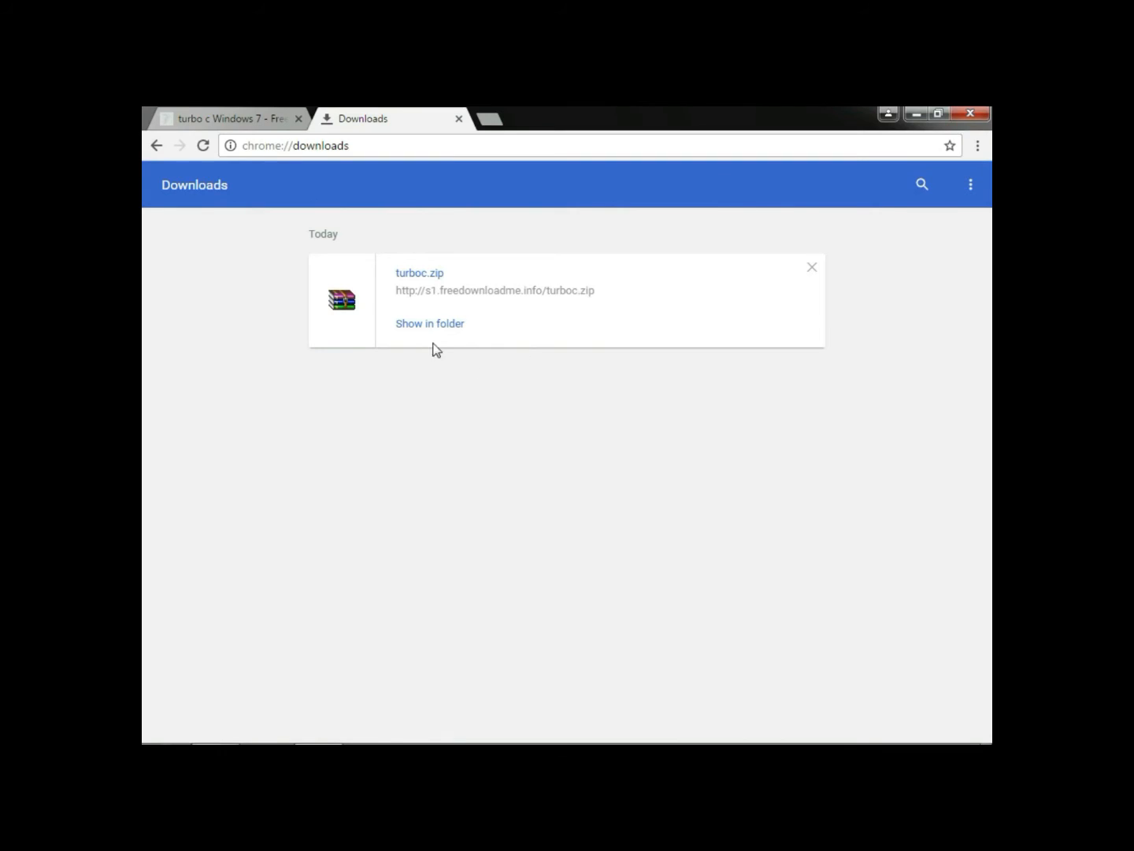
# Show the finished turboc.zip download in its Windows Explorer folder
pyautogui.click(430, 325)
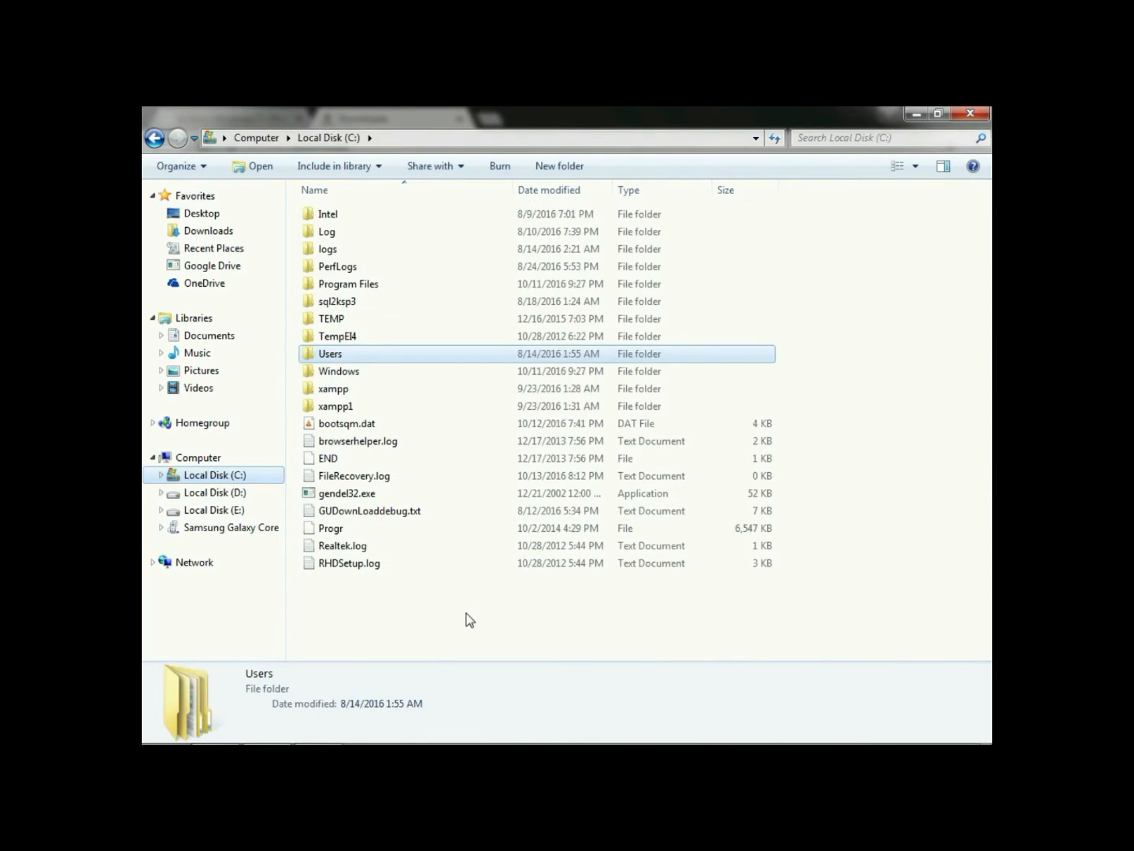
# Create a new folder named turboc on Local Disk C: to hold turboc.zip
pyautogui.rightClick(470, 621)
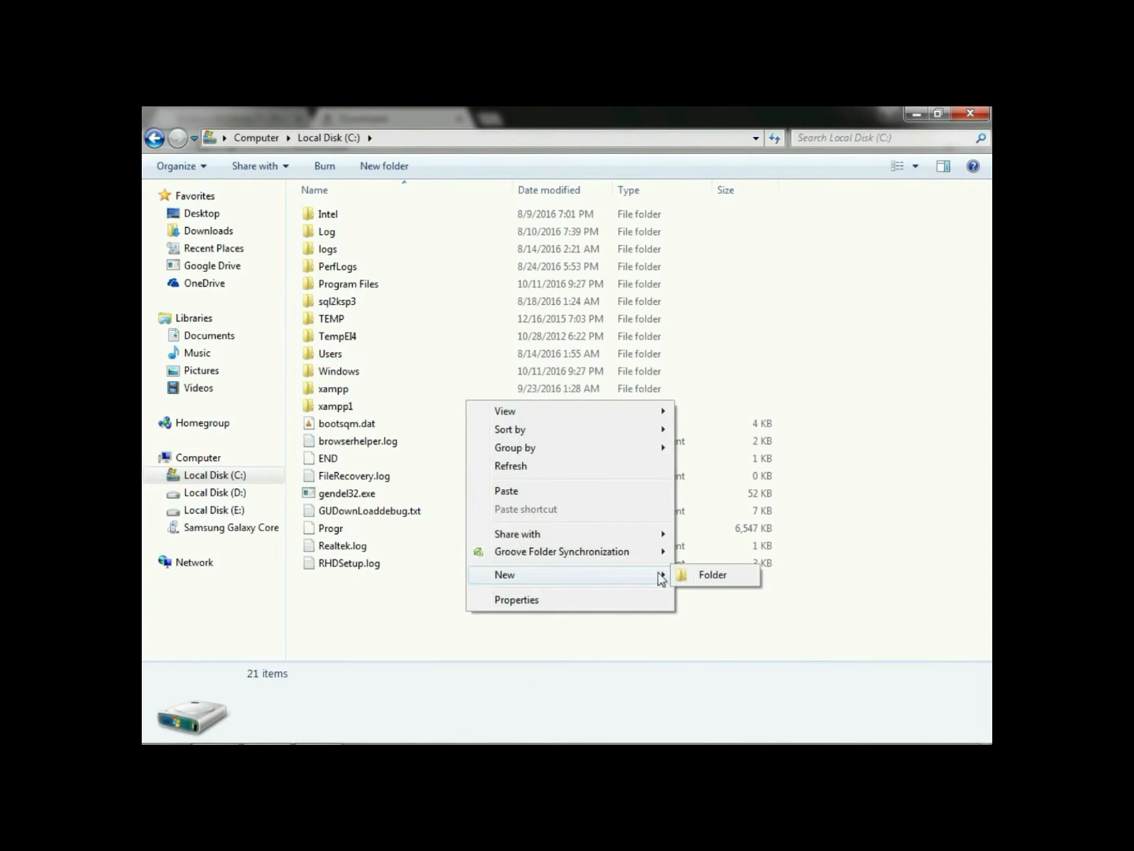
pyautogui.click(712, 573)
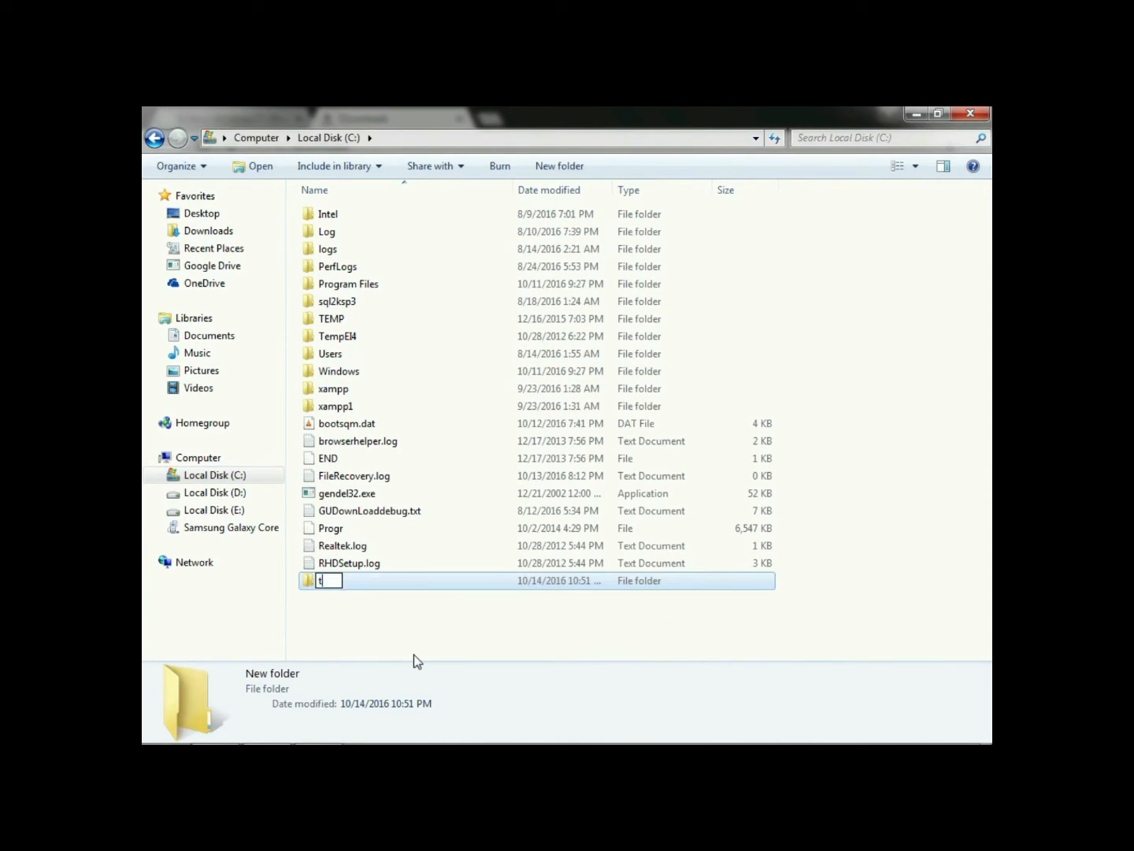
pyautogui.write('urboc')
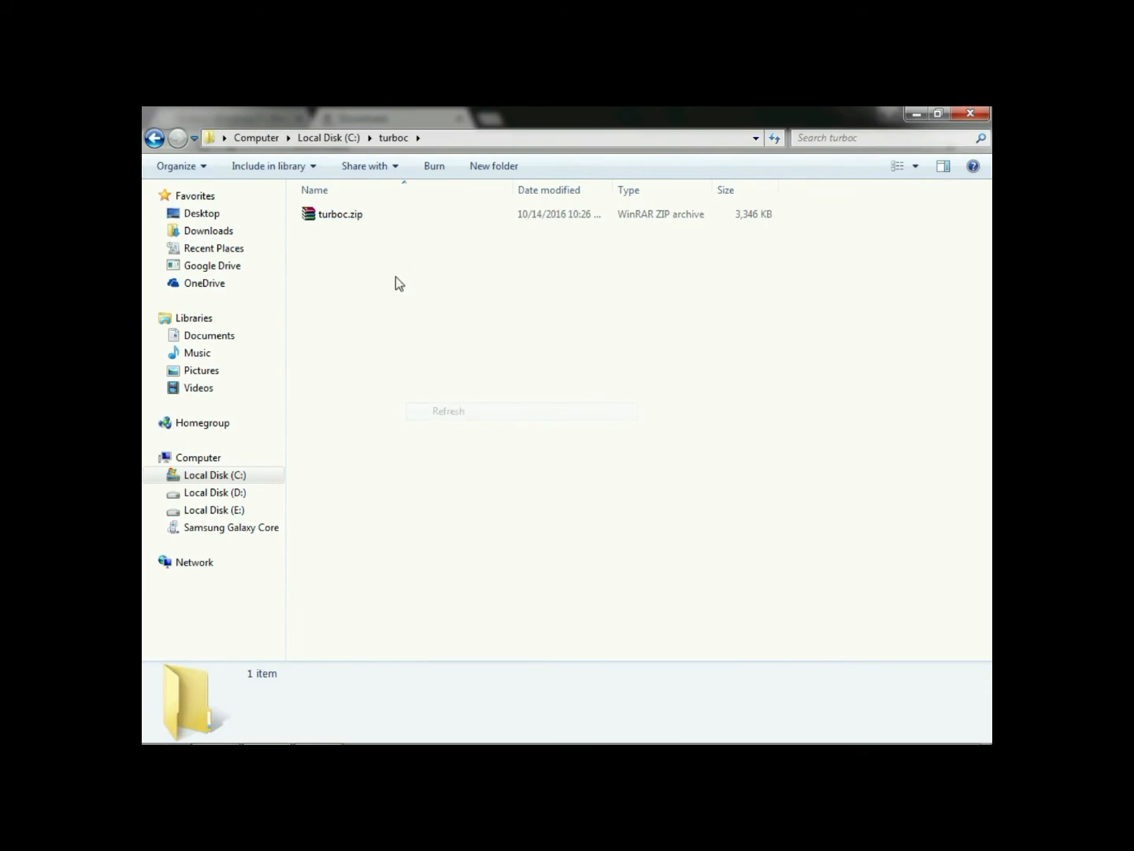
# Extract turboc.zip into the turboc folder and select INSTALL.EXE among the setup files
pyautogui.rightClick(340, 214)
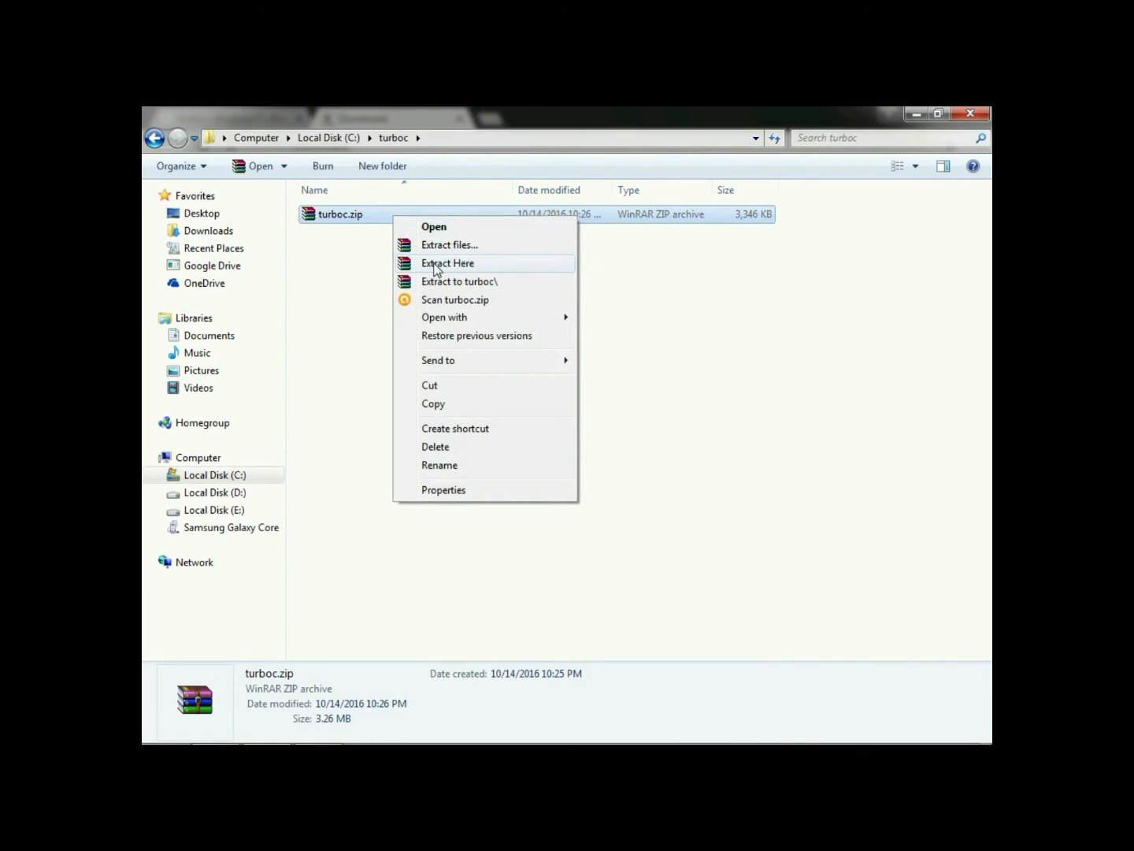
pyautogui.click(447, 263)
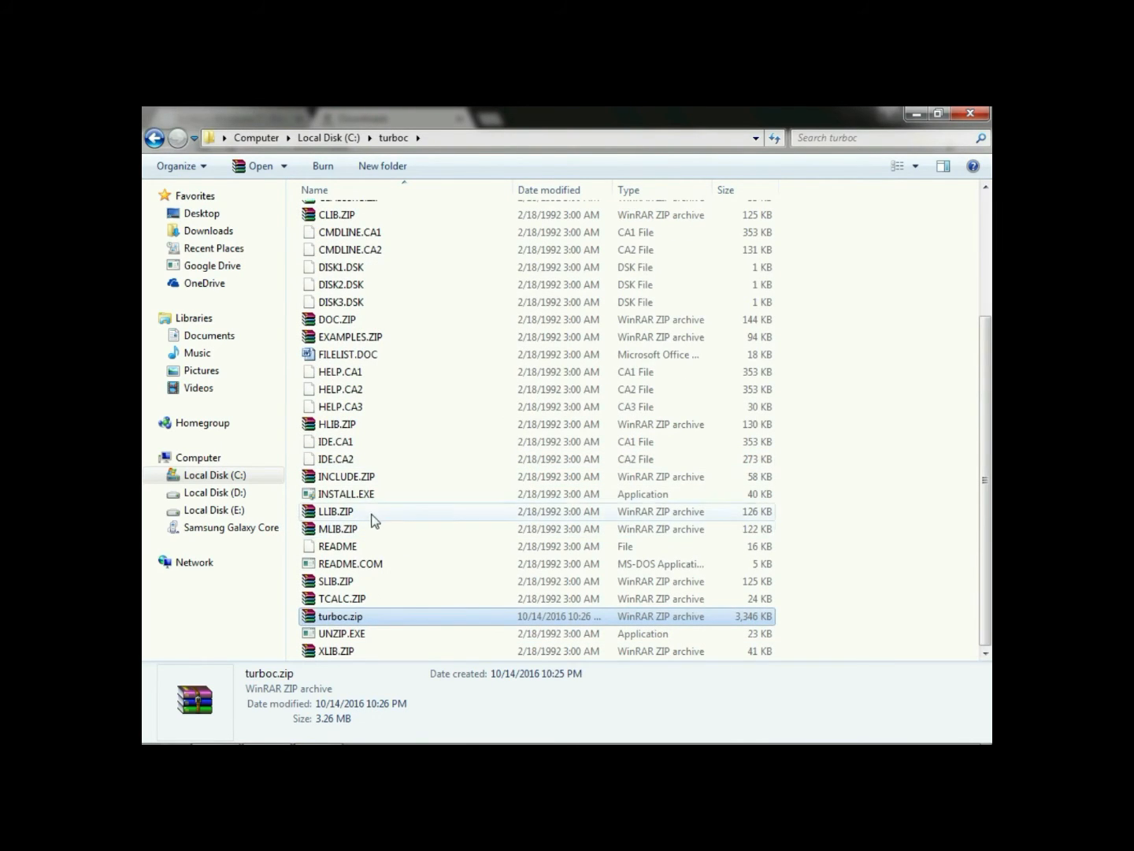
pyautogui.click(347, 495)
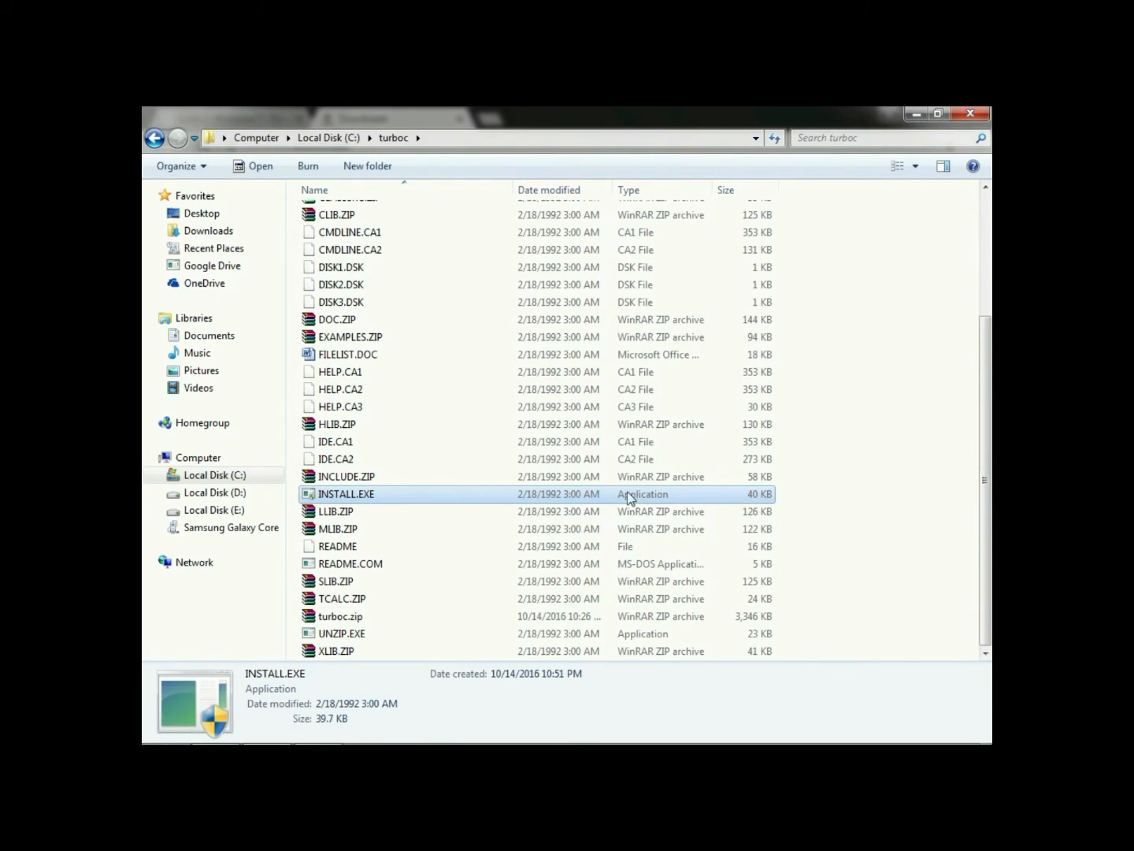
pyautogui.moveTo(659, 585)
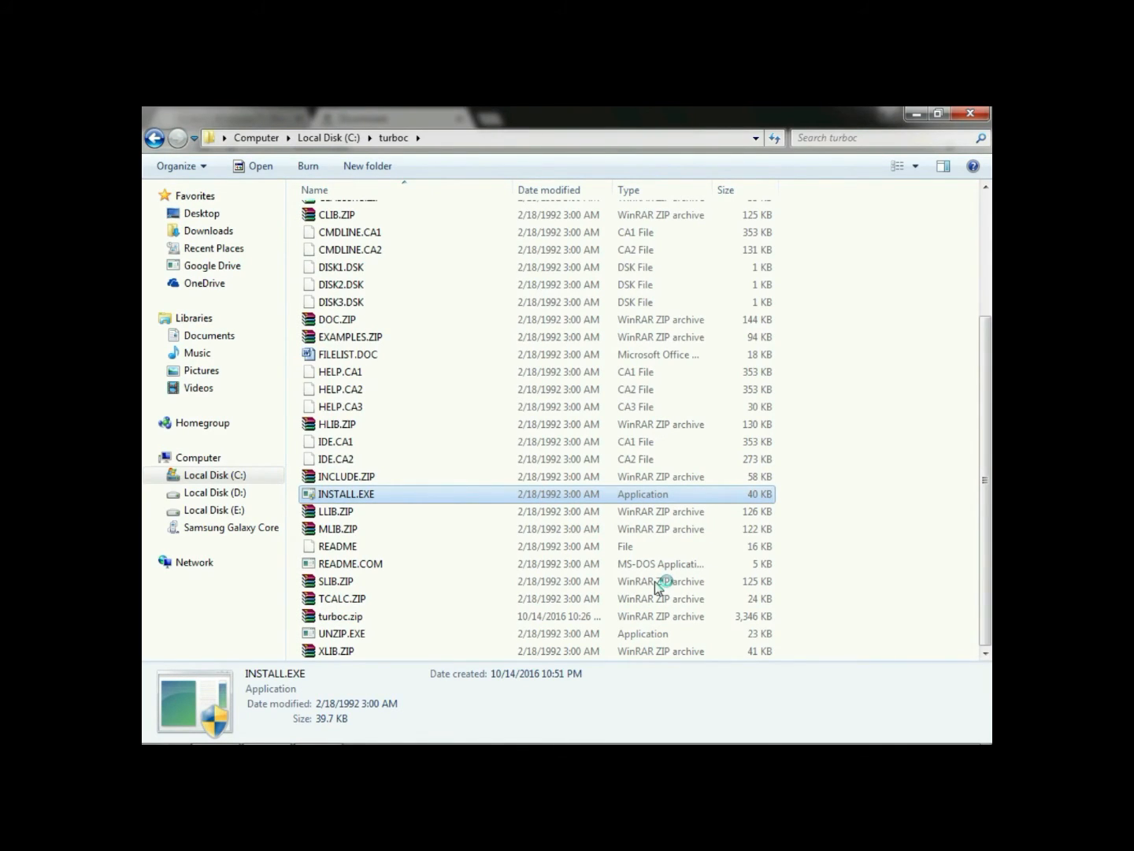
pyautogui.moveTo(657, 479)
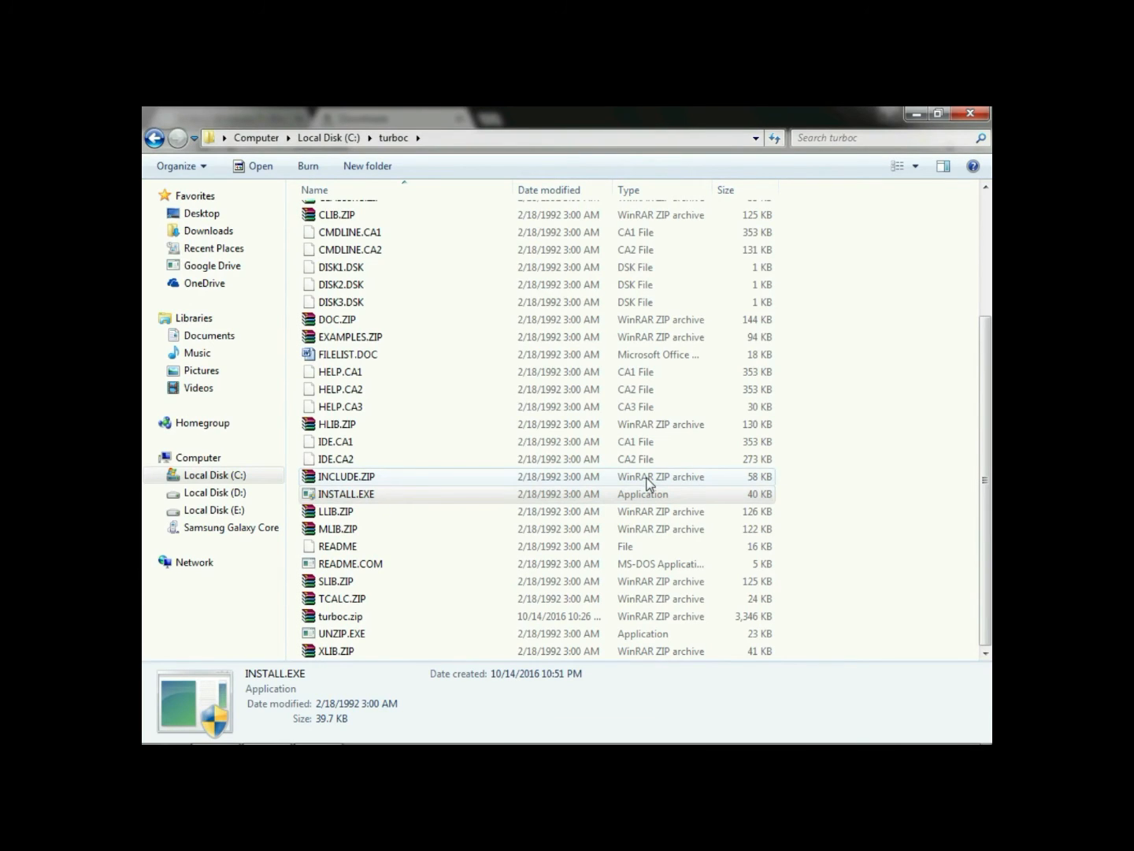
# Run INSTALL.EXE with source drive C and path \TURBOC, installing Turbo C++ into C:\TC
pyautogui.doubleClick(346, 495)
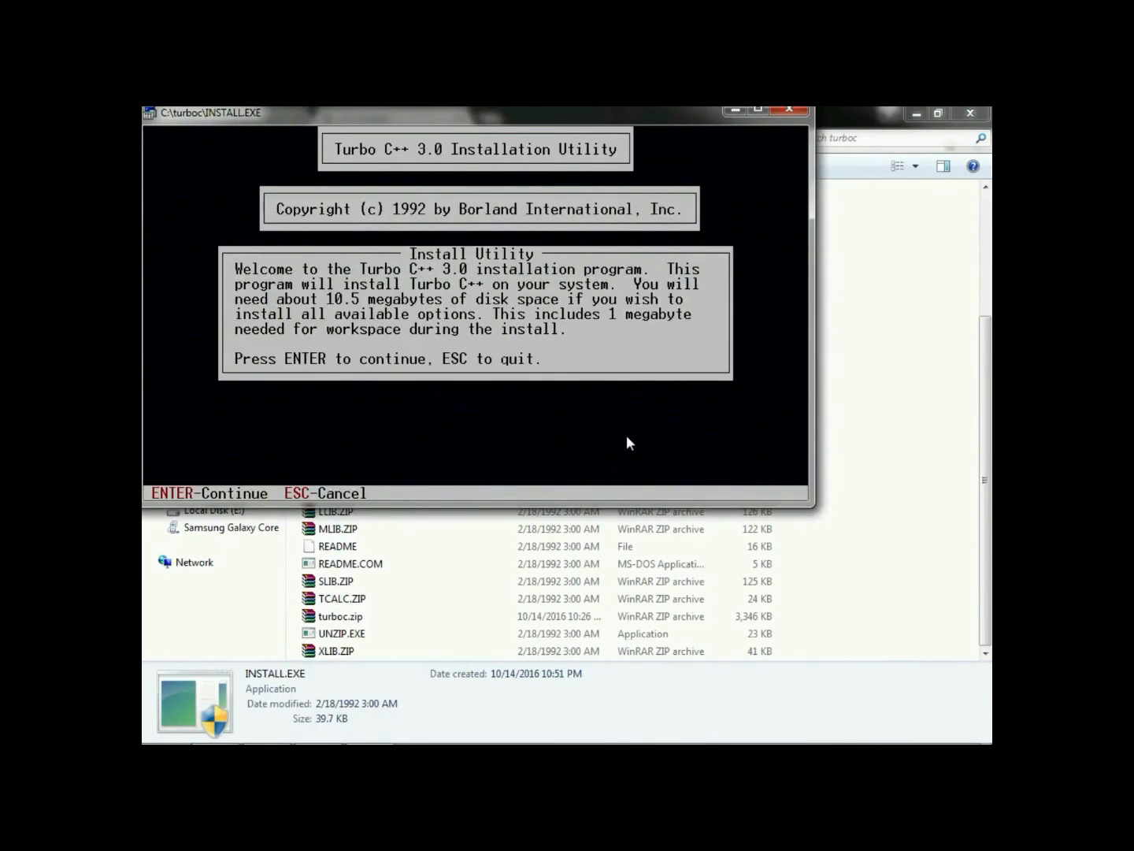
pyautogui.press('enter')
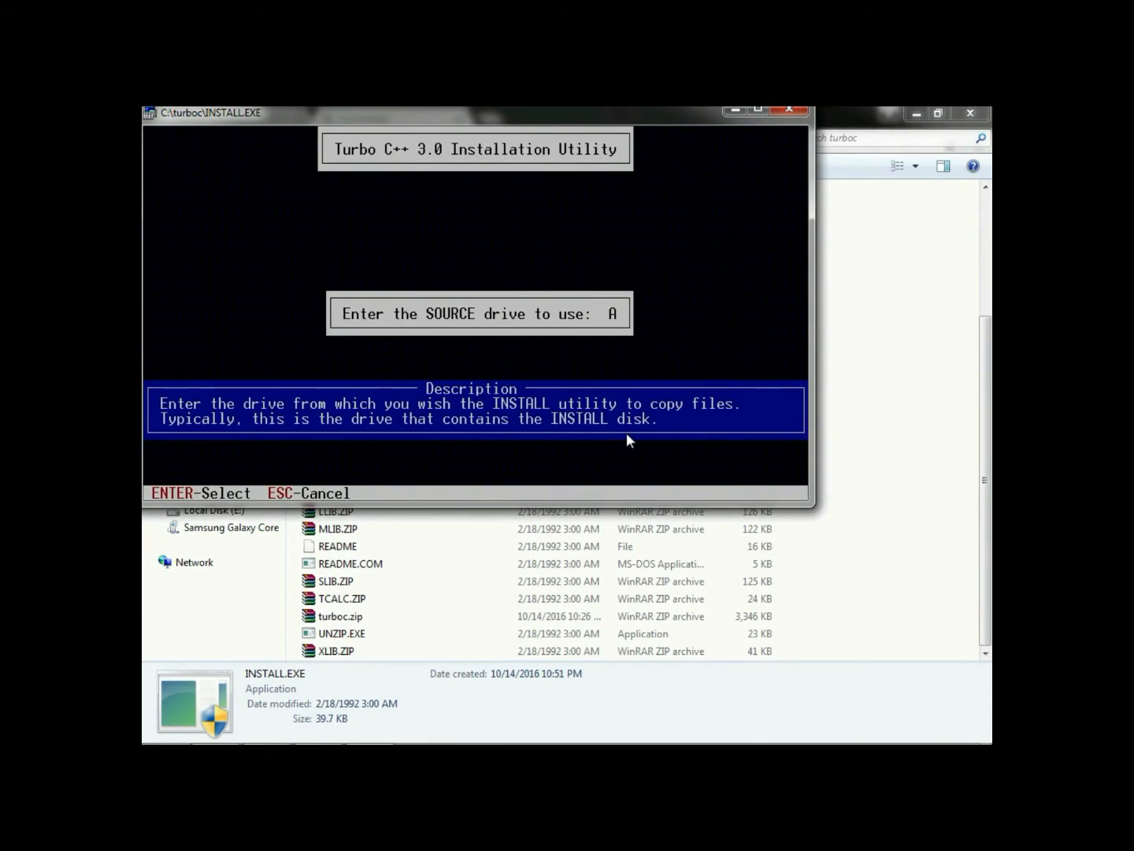
pyautogui.write('C')
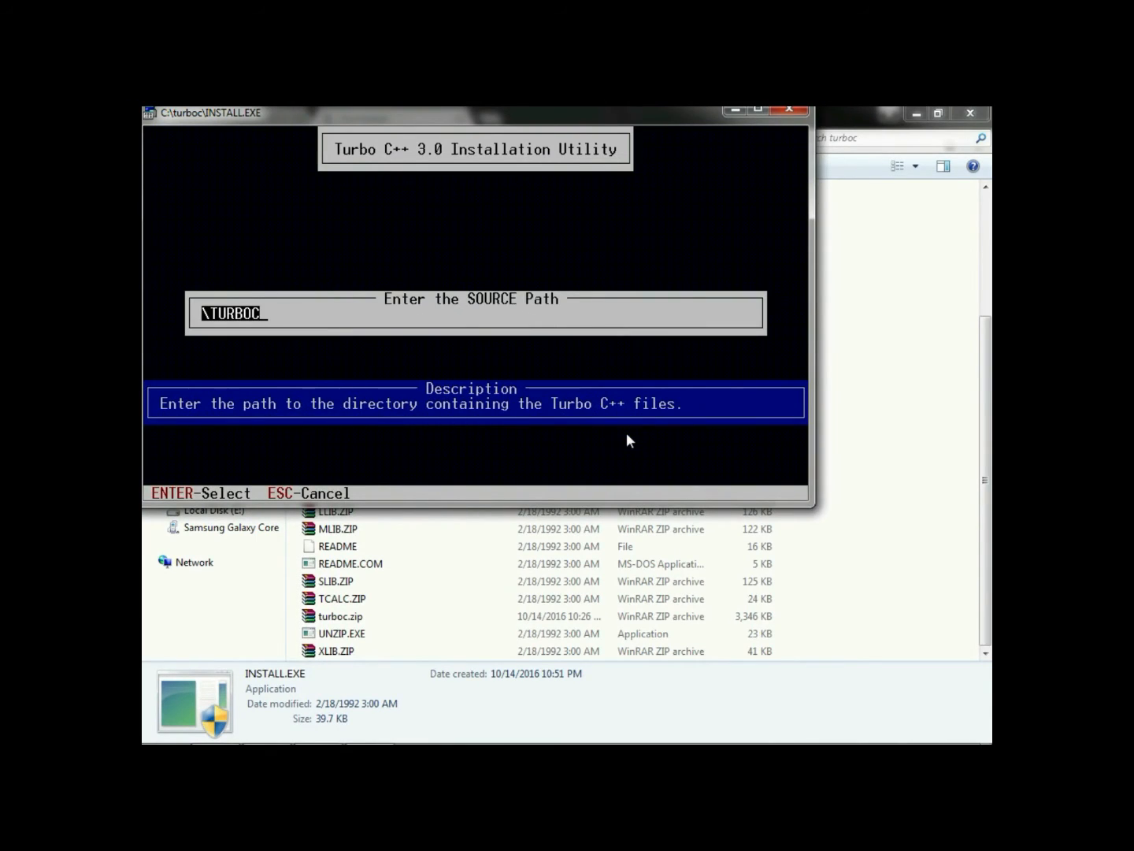
pyautogui.press('Enter')
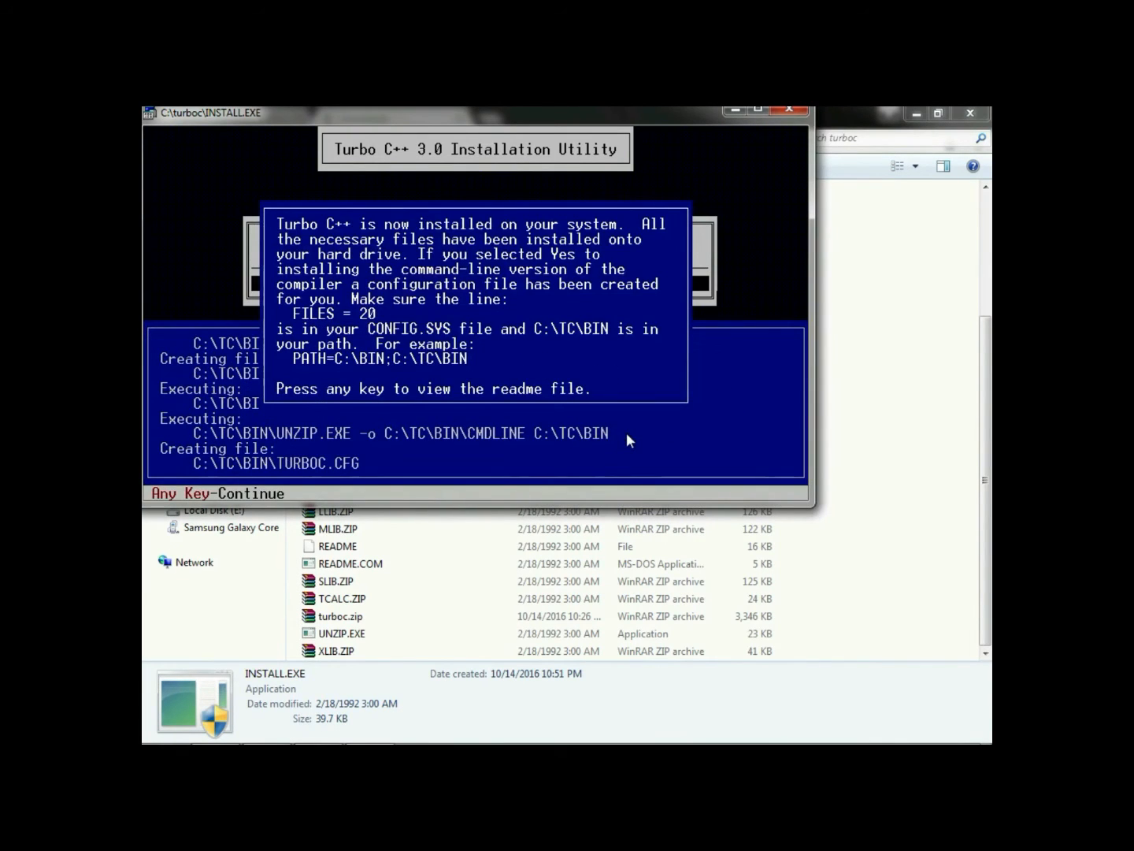
pyautogui.press('enter')
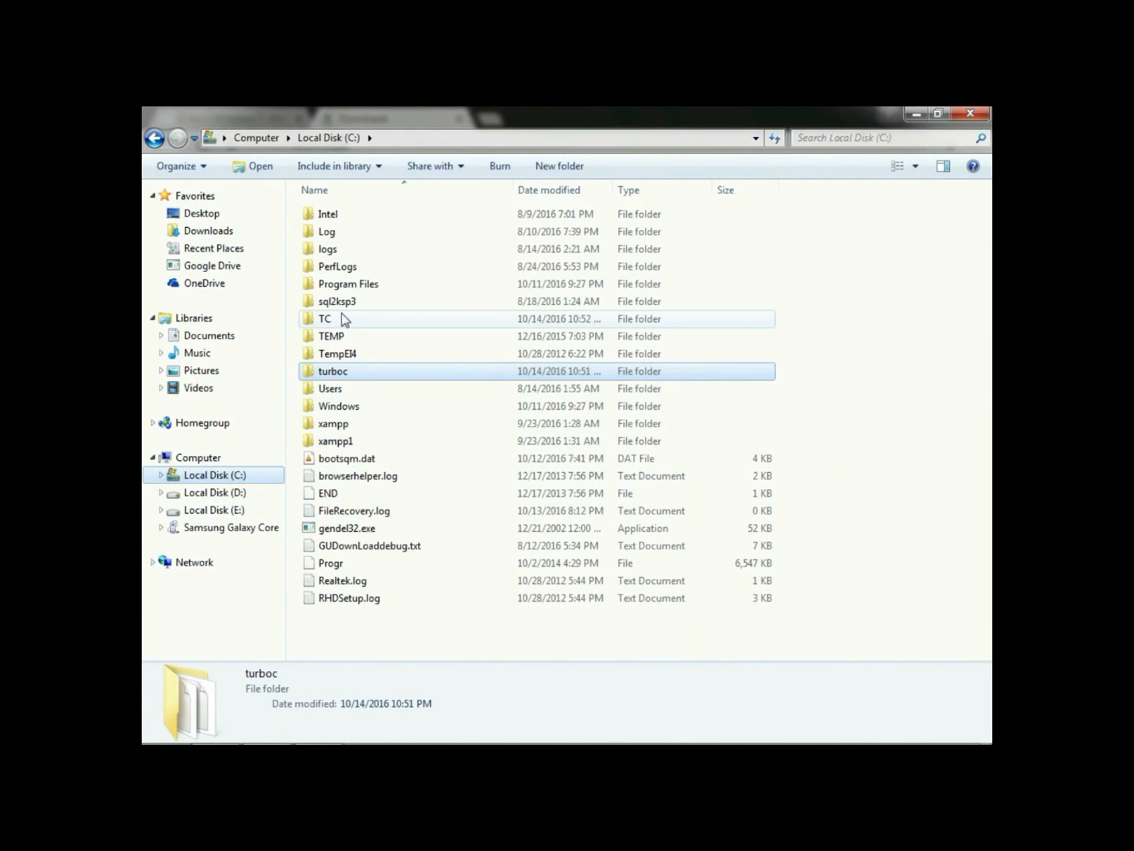
# Go into C:\TC\BIN and launch the Turbo C++ IDE from TC.EXE
pyautogui.click(324, 319)
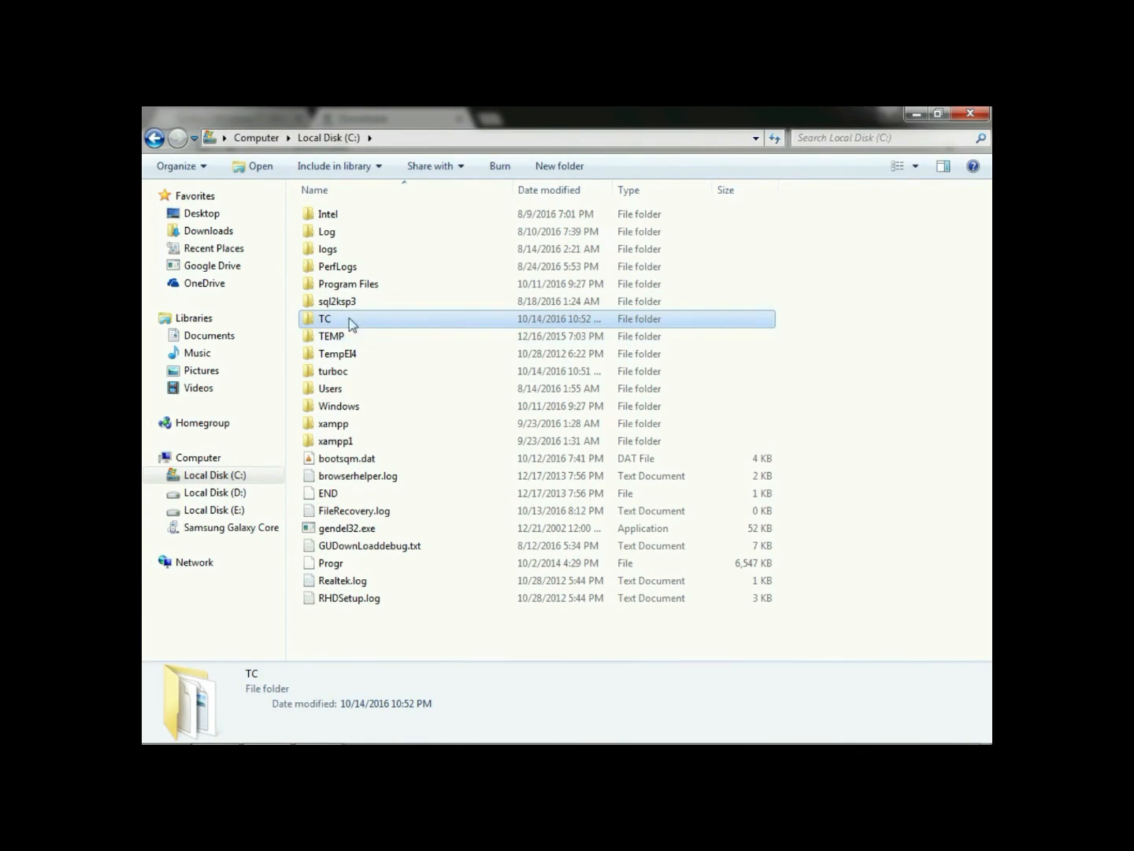
pyautogui.doubleClick(324, 318)
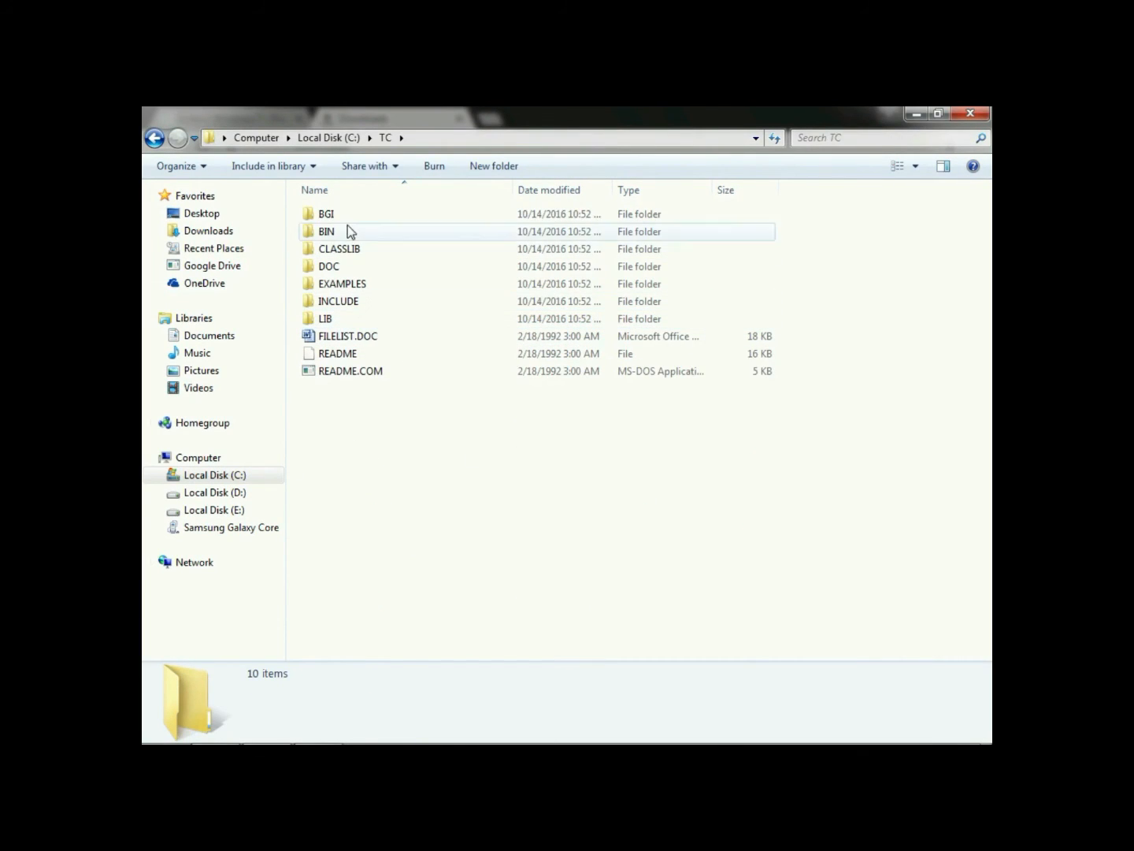
pyautogui.click(326, 230)
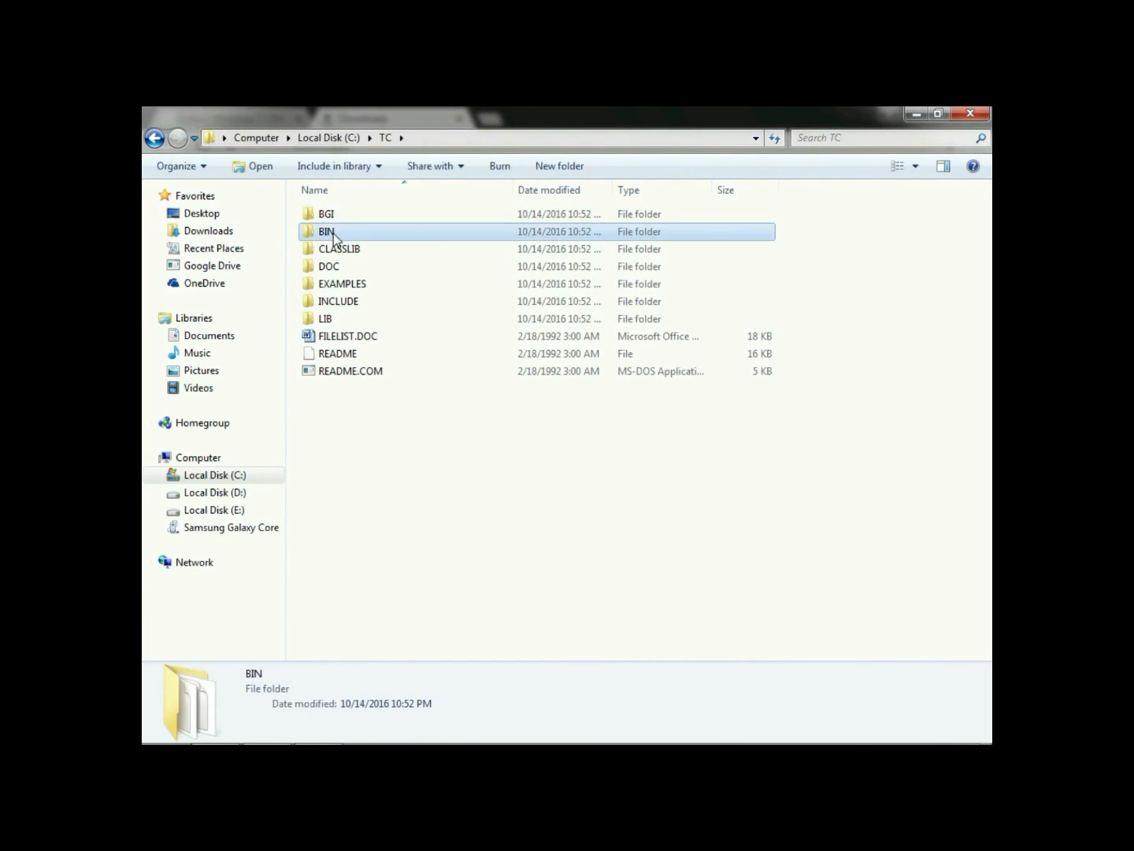
pyautogui.doubleClick(326, 230)
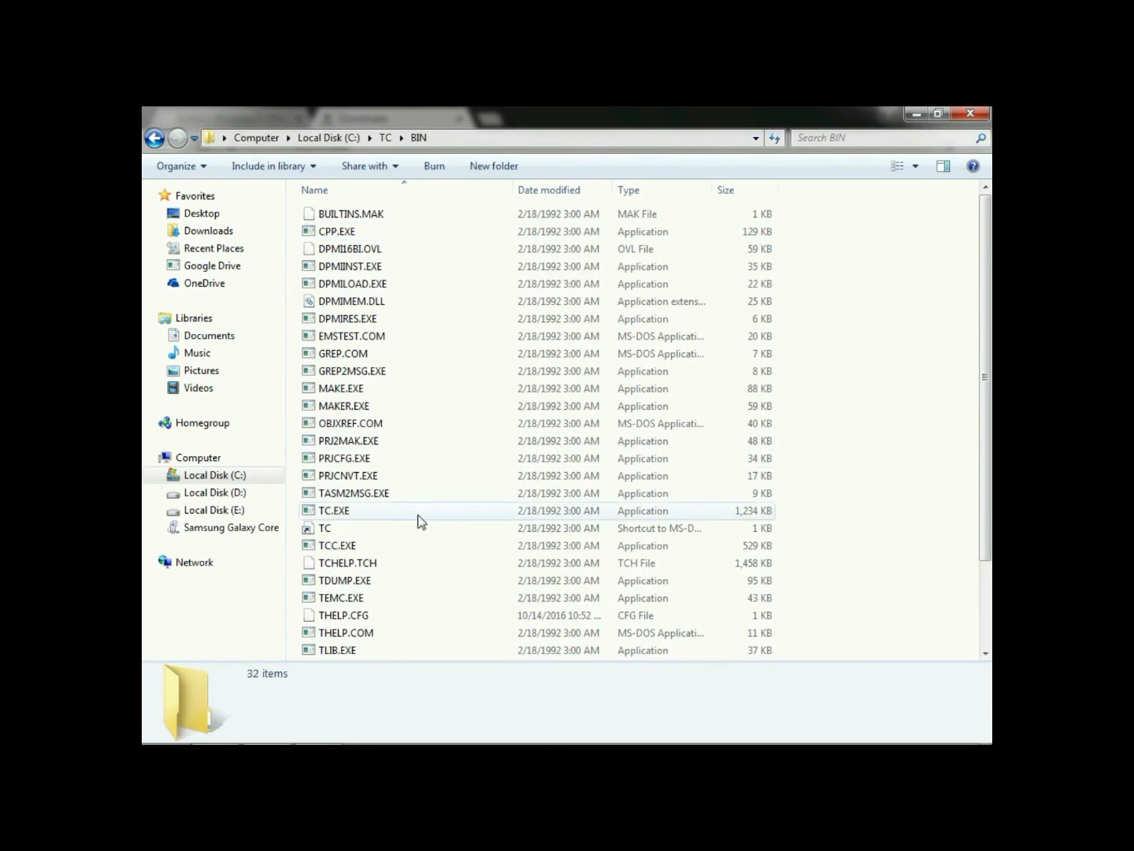
pyautogui.click(334, 511)
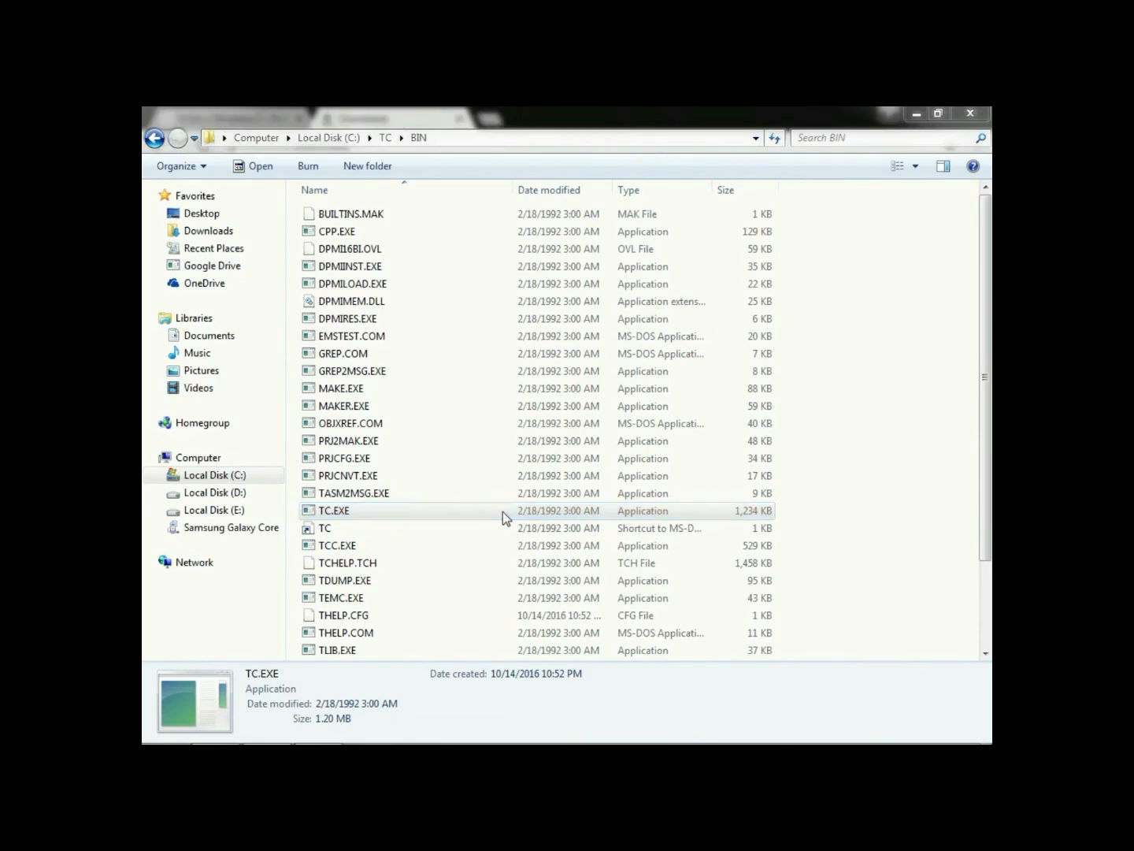
pyautogui.doubleClick(334, 511)
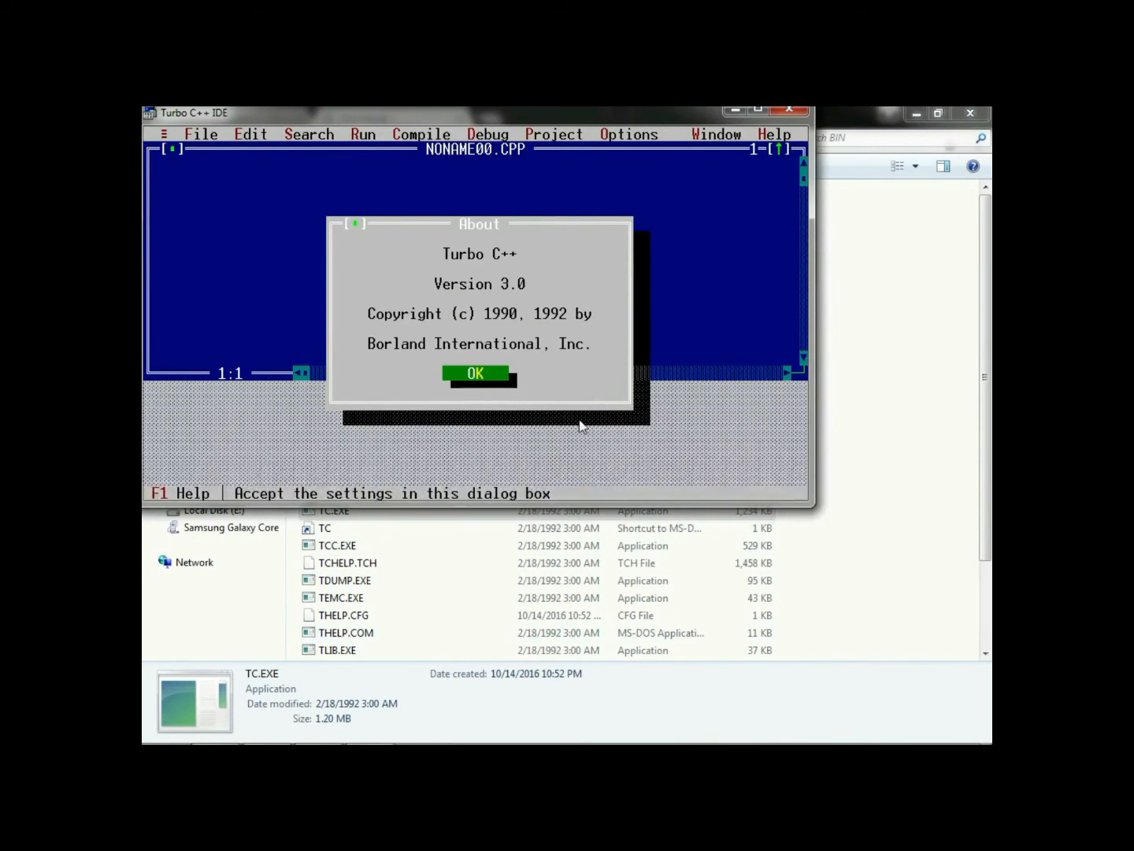
# Dismiss the Version 3.0 About dialog and close the IDE via its system menu
pyautogui.click(476, 372)
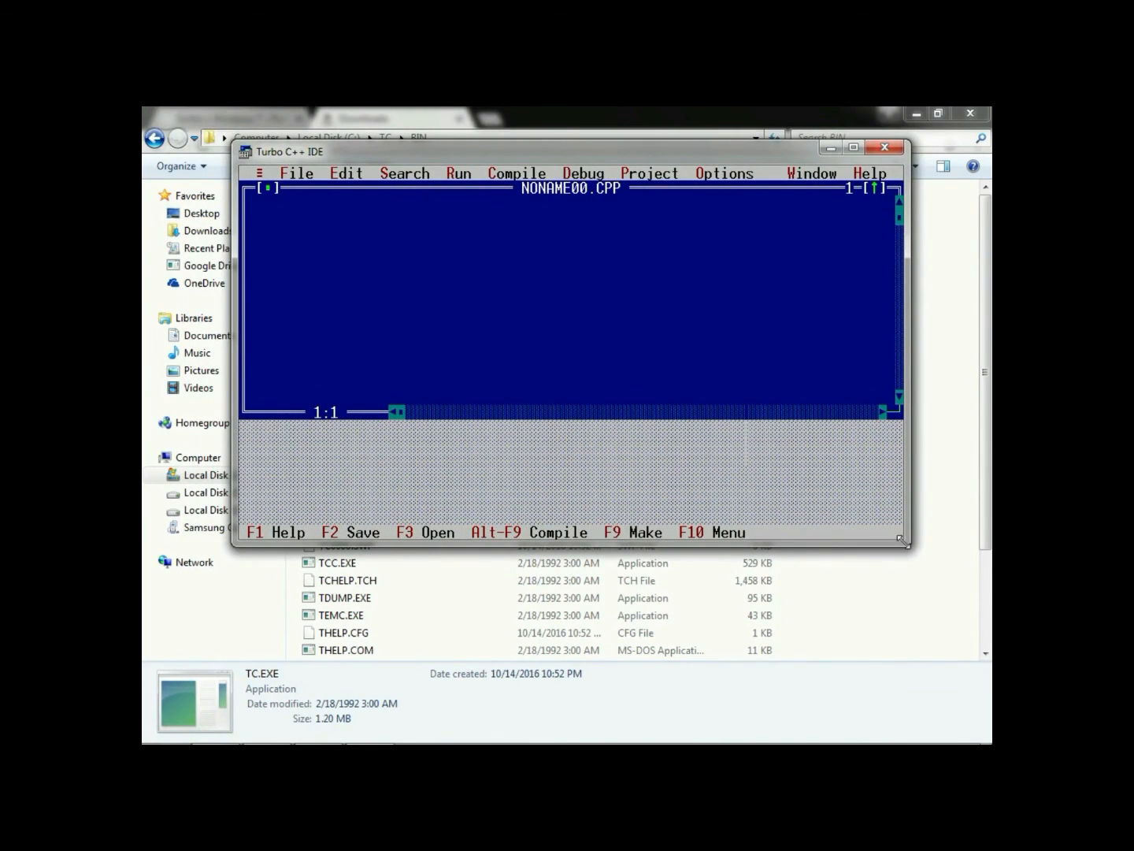
pyautogui.moveTo(331, 251)
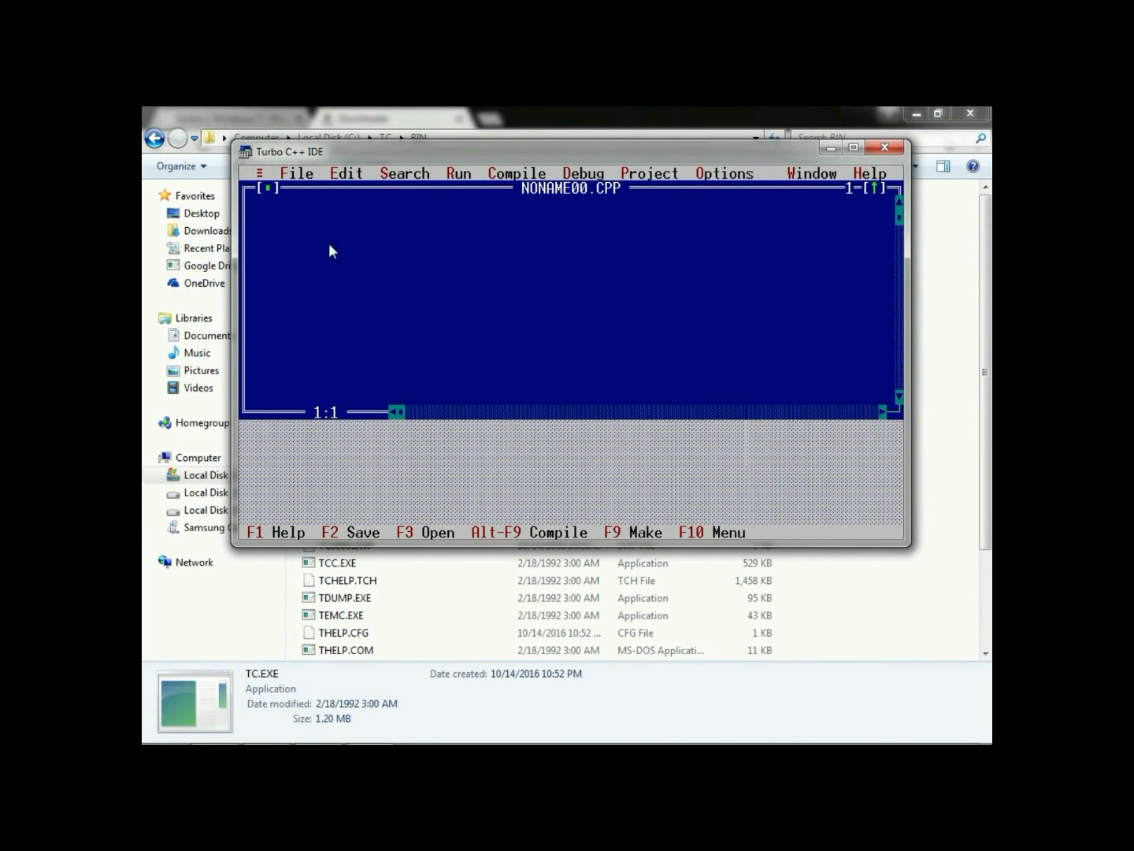
pyautogui.click(260, 173)
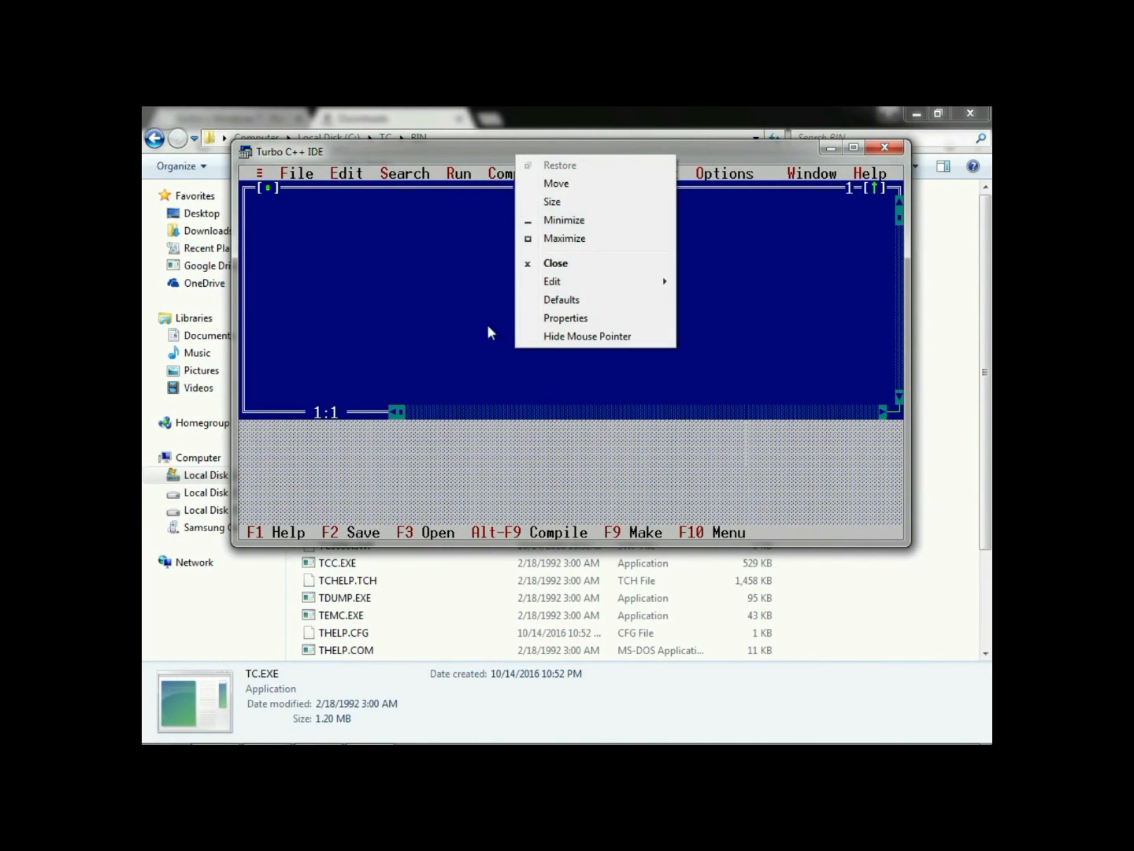
pyautogui.moveTo(583, 274)
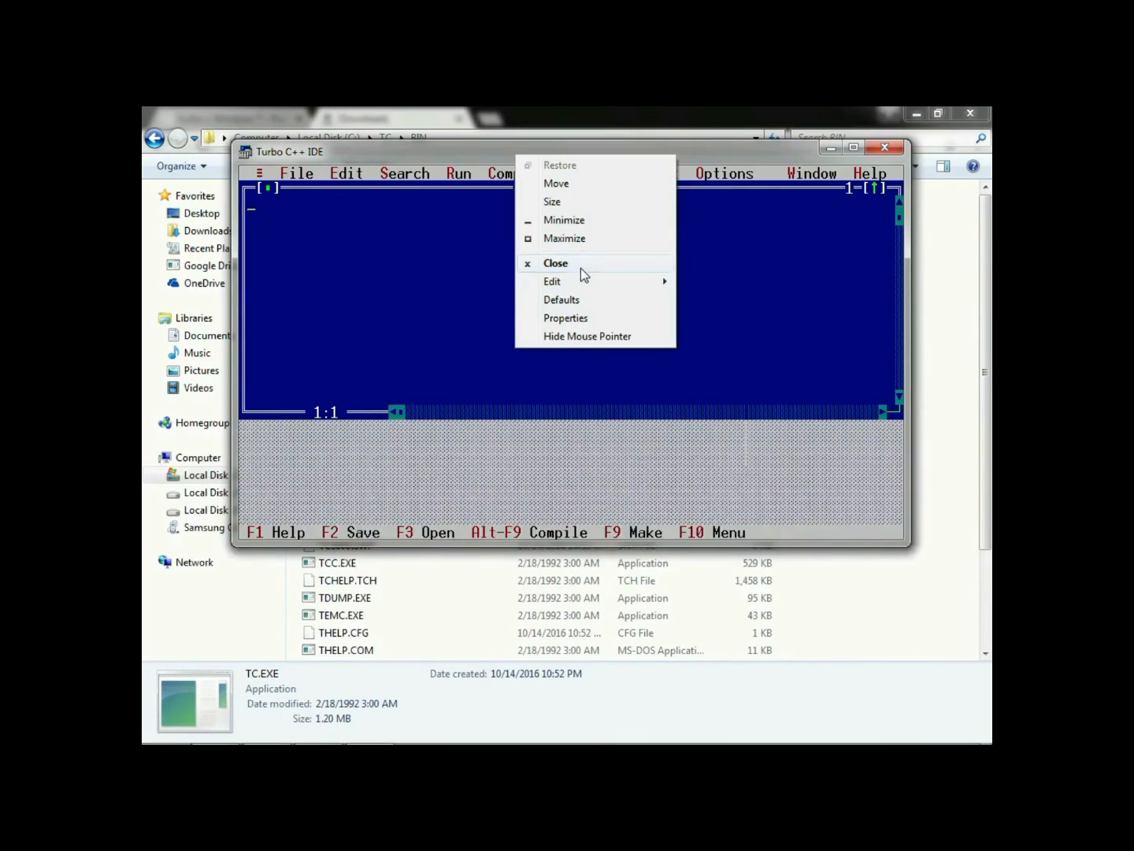
pyautogui.click(555, 261)
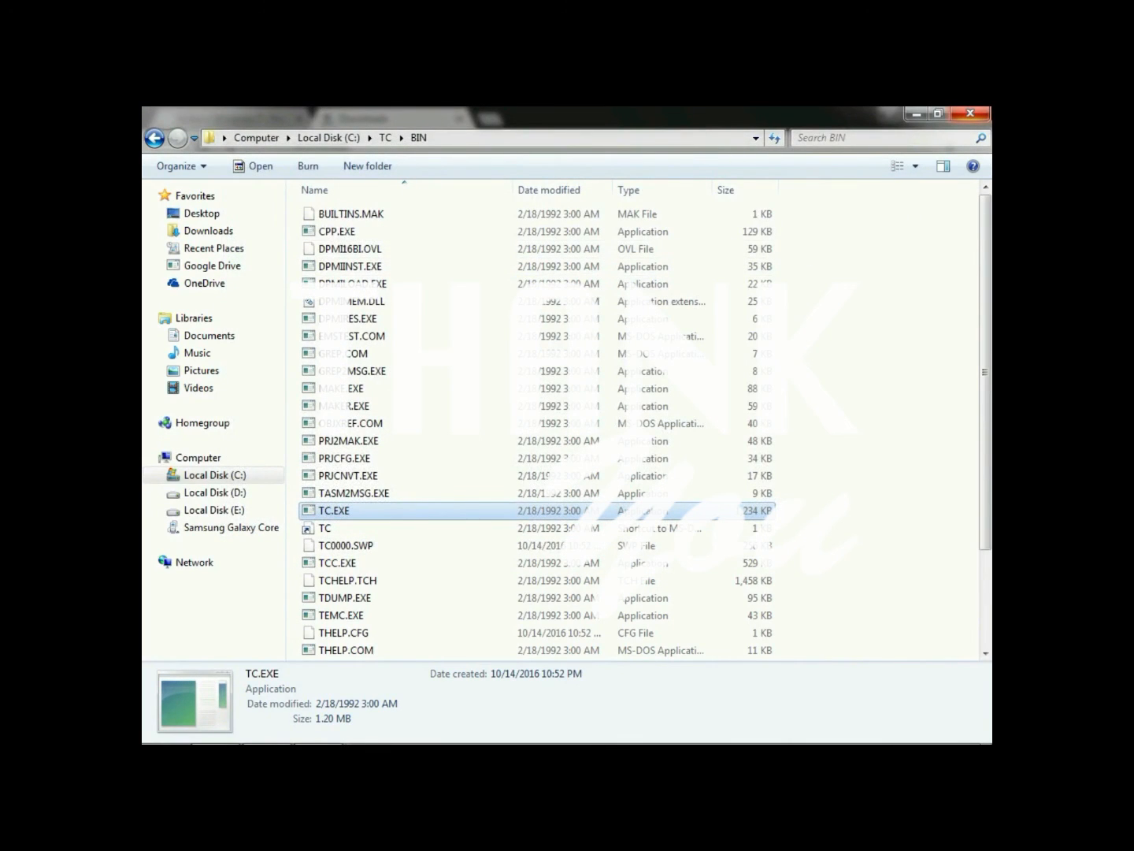